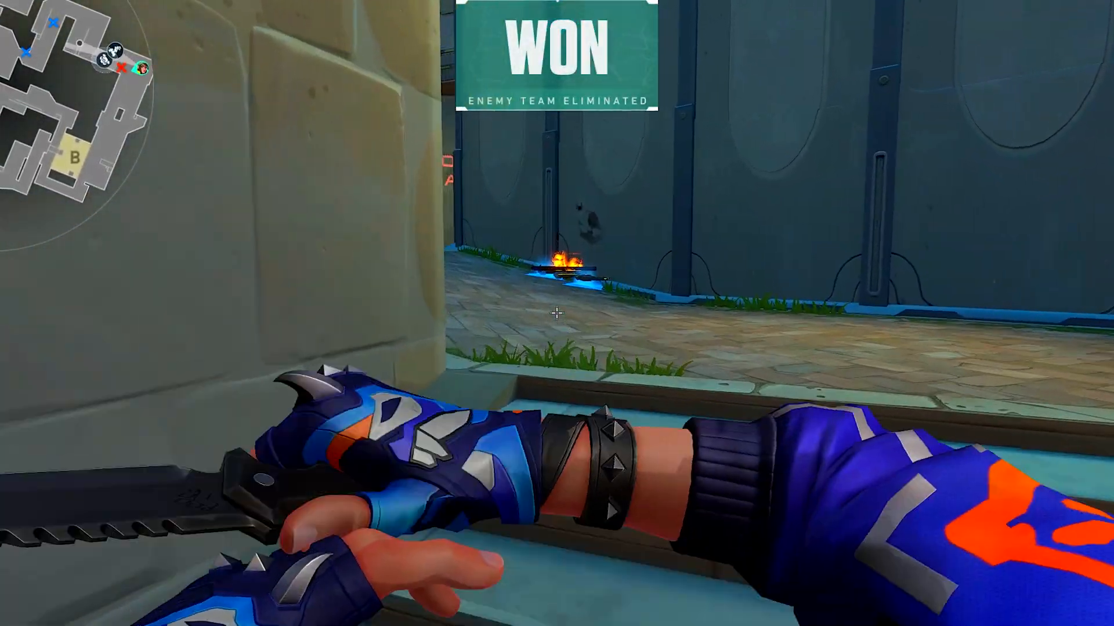
pyautogui.moveTo(557, 313)
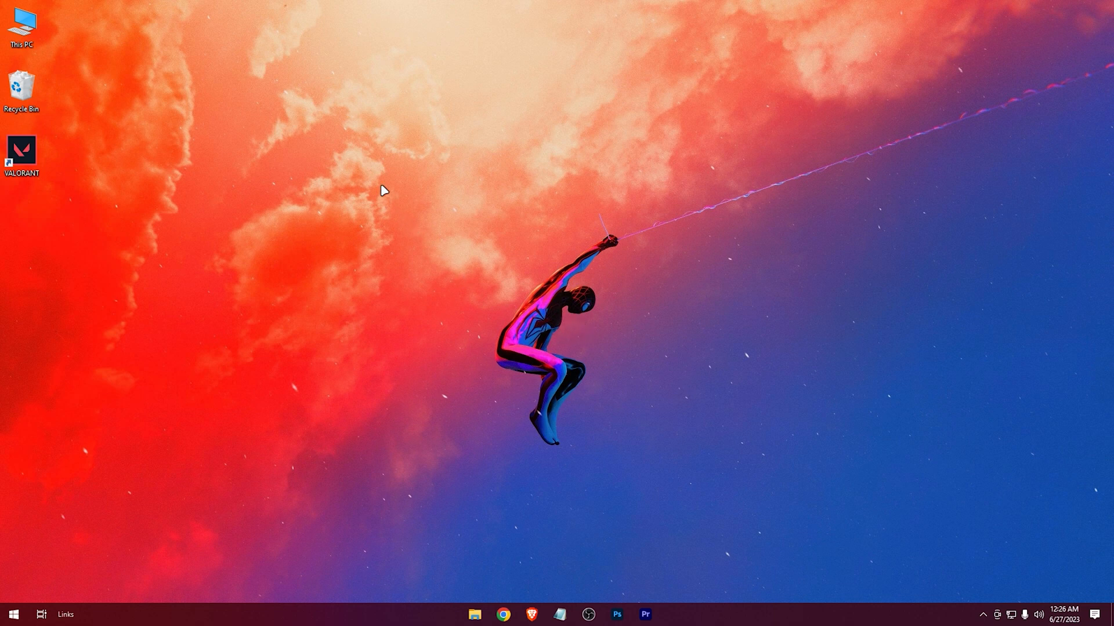
# Reach Adjust desktop color settings in NVIDIA Control Panel, keeping the colour channel on All channels
pyautogui.rightClick(382, 190)
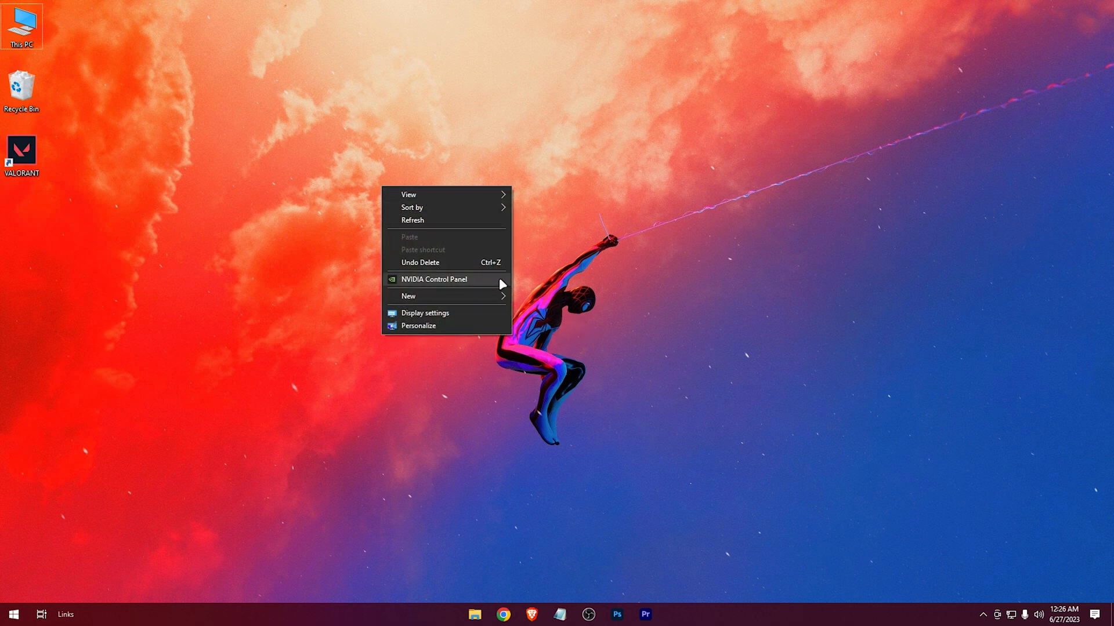
pyautogui.click(433, 279)
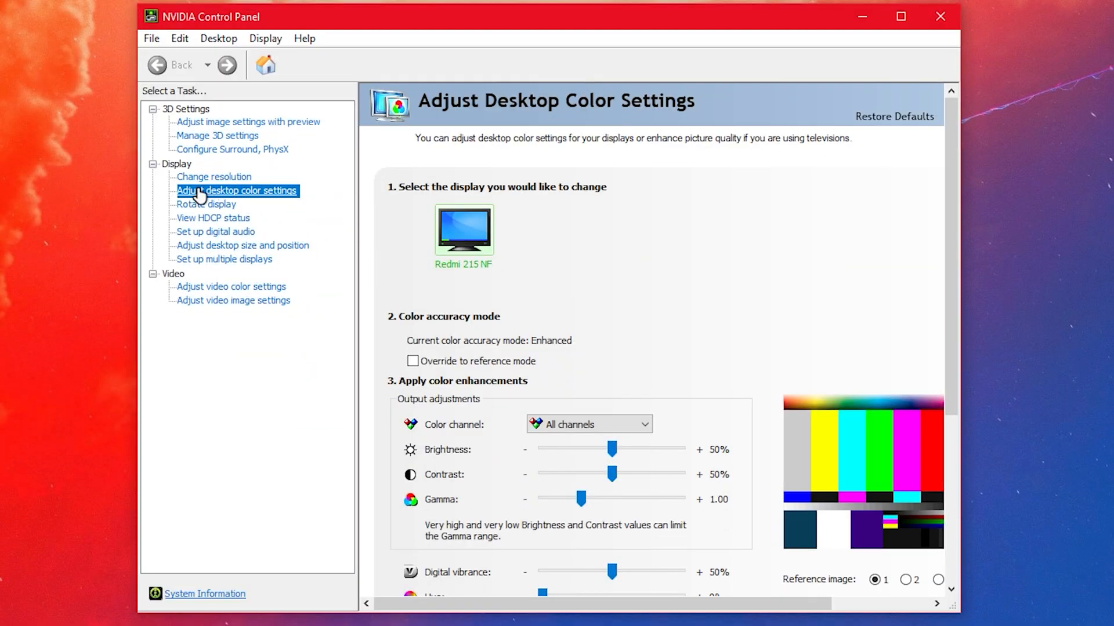
pyautogui.moveTo(303, 300)
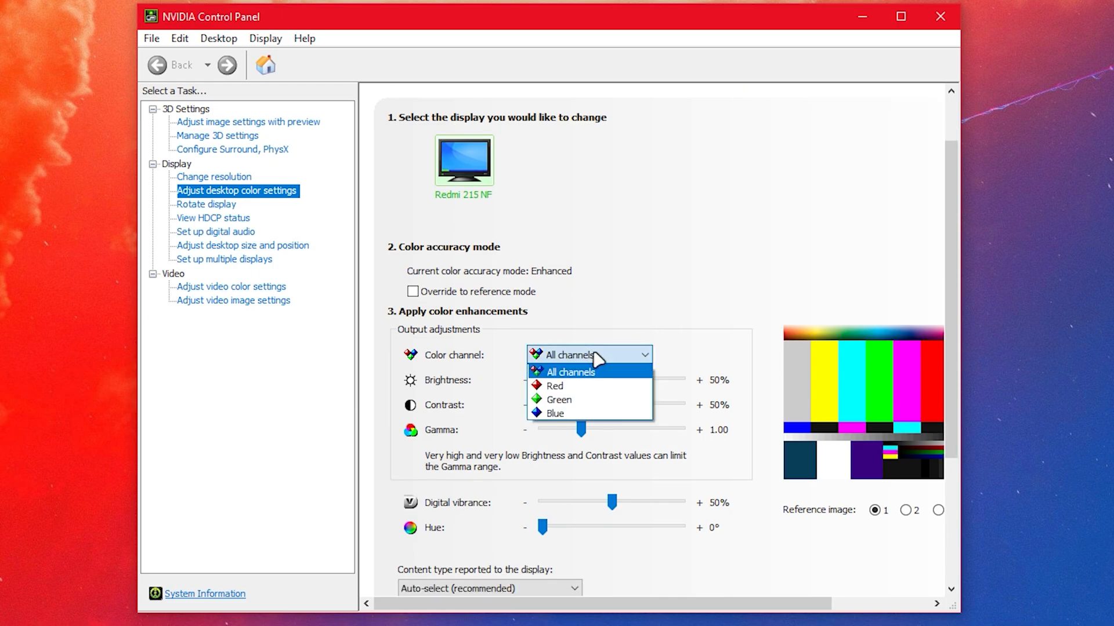
pyautogui.click(567, 372)
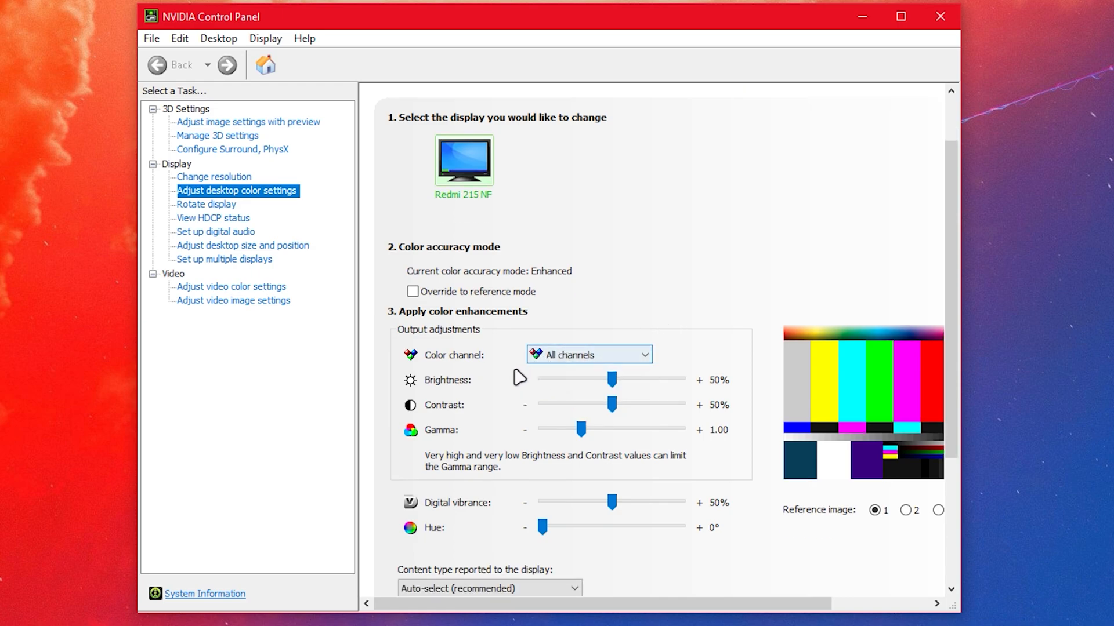
# Preview the Brightness and Contrast sliders, returning both to 50%
pyautogui.scroll(-3)
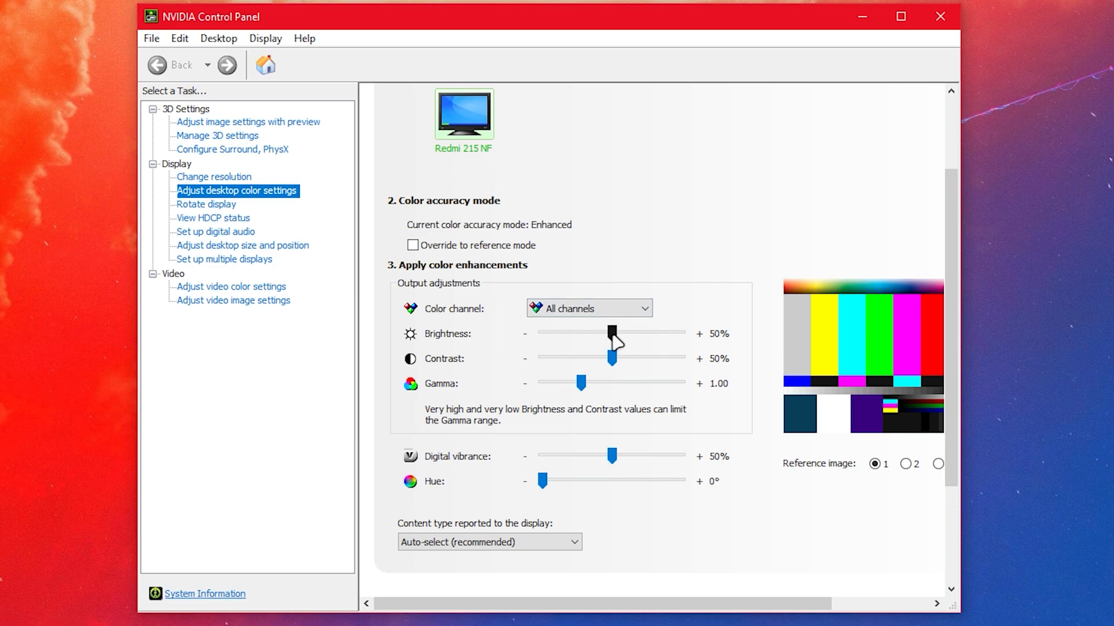
pyautogui.moveTo(612, 340); pyautogui.dragTo(600, 339)
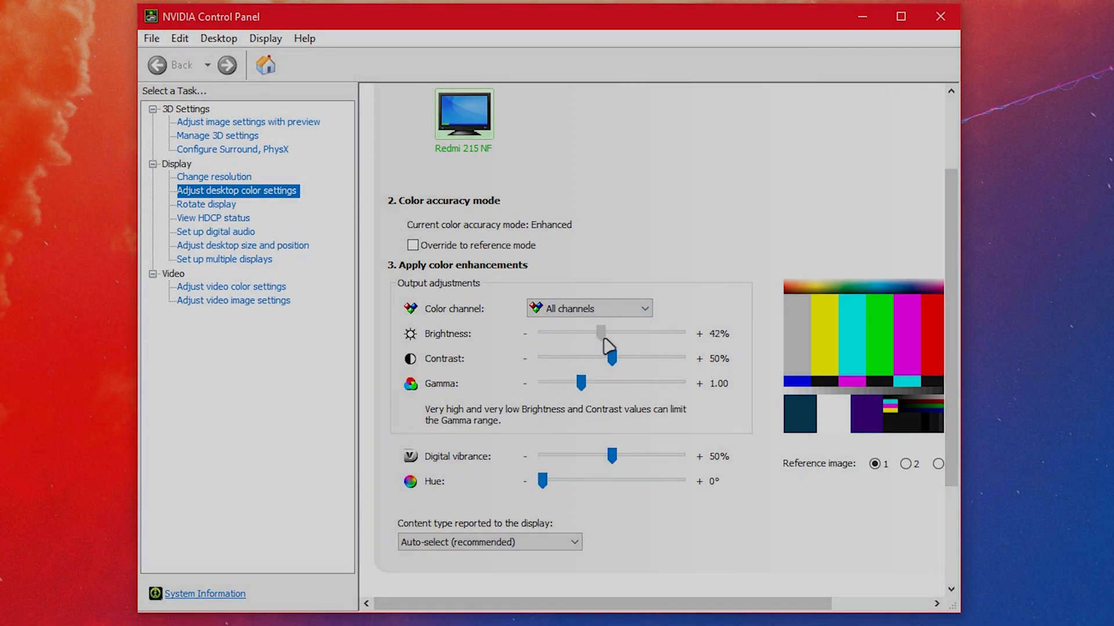
pyautogui.moveTo(602, 333); pyautogui.dragTo(613, 333)
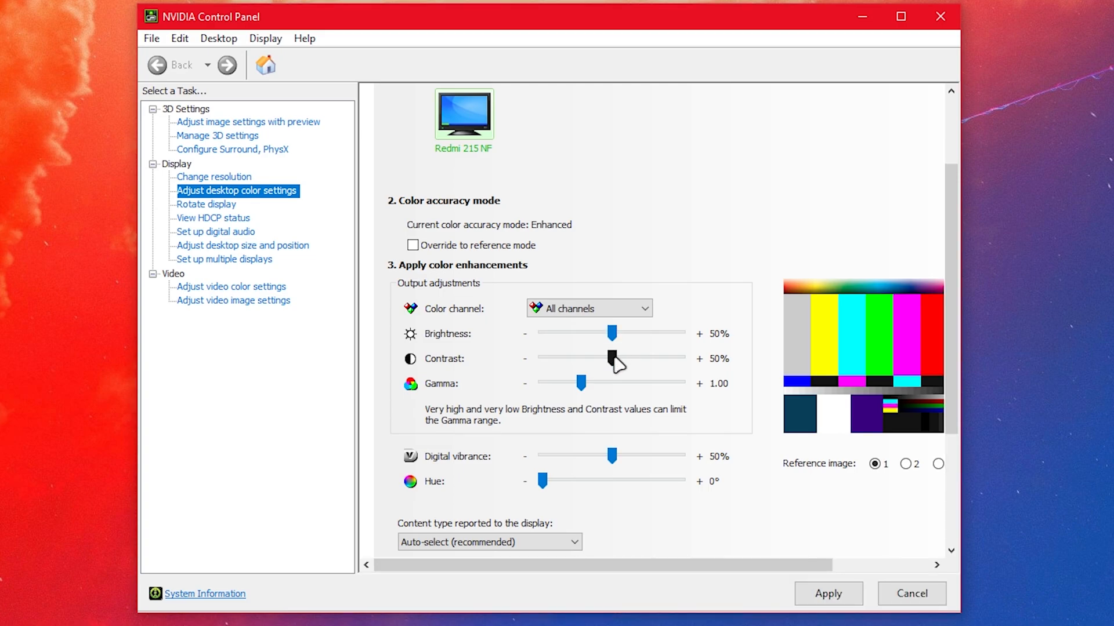
pyautogui.moveTo(613, 358); pyautogui.dragTo(583, 358)
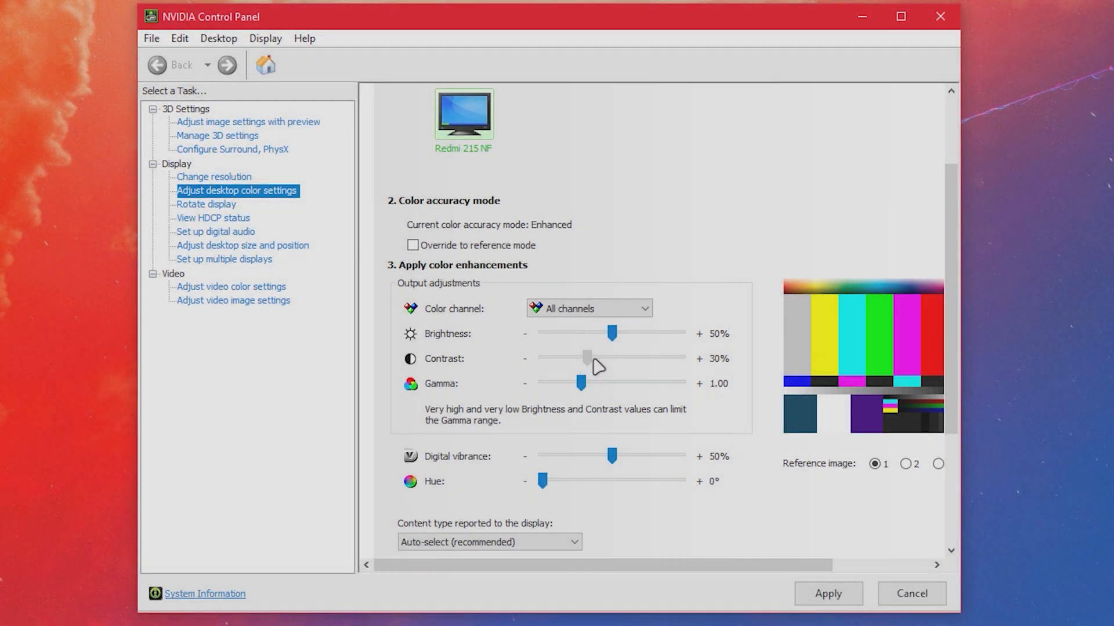
pyautogui.moveTo(583, 358); pyautogui.dragTo(612, 359)
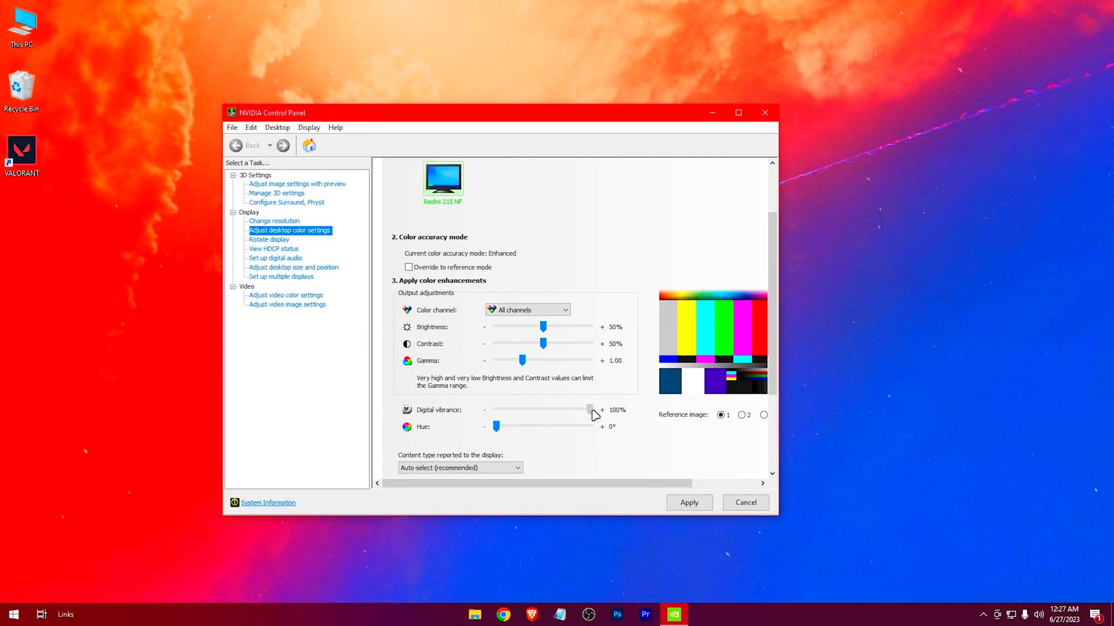
# Set desktop Digital vibrance to 88% and preview the Hue slider before reverting it
pyautogui.moveTo(588, 410); pyautogui.dragTo(565, 409)
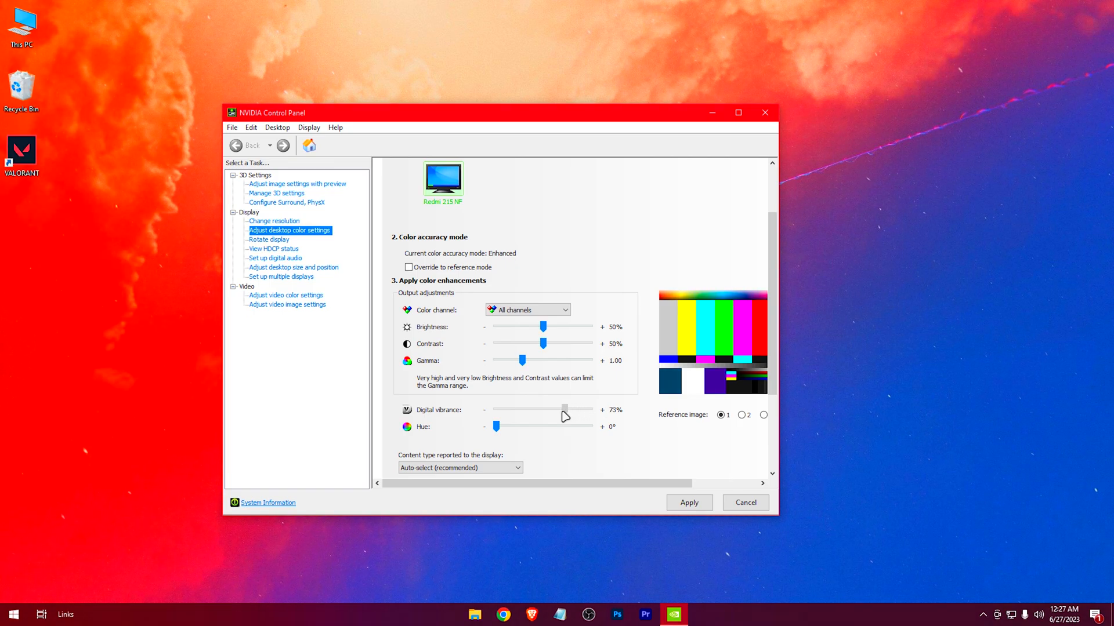
pyautogui.moveTo(565, 410); pyautogui.dragTo(579, 409)
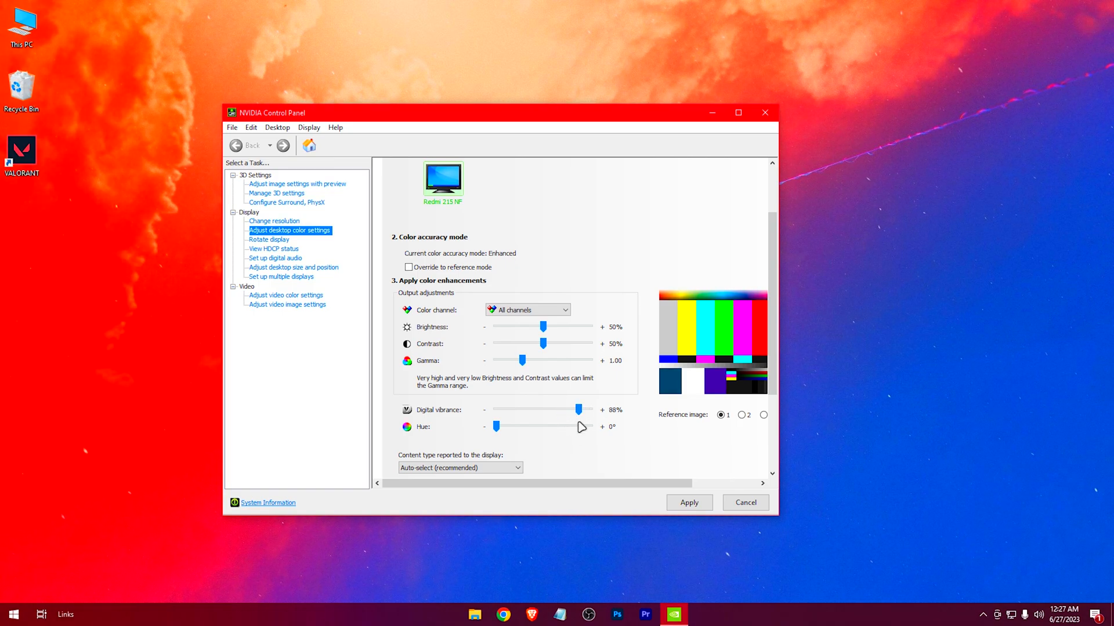
pyautogui.moveTo(624, 465)
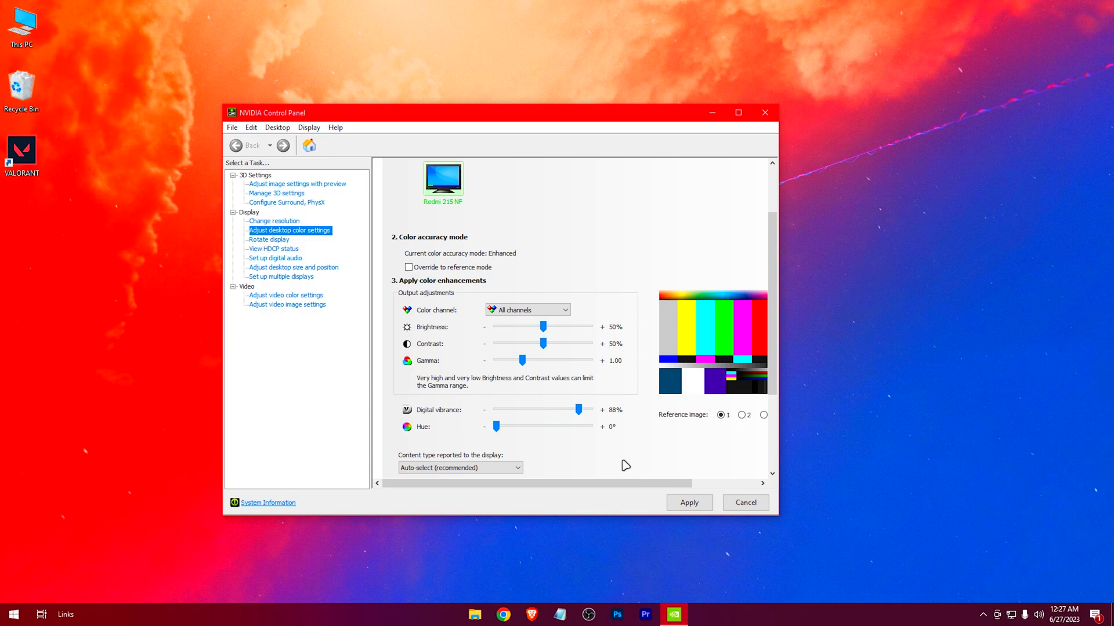
pyautogui.scroll(-3)
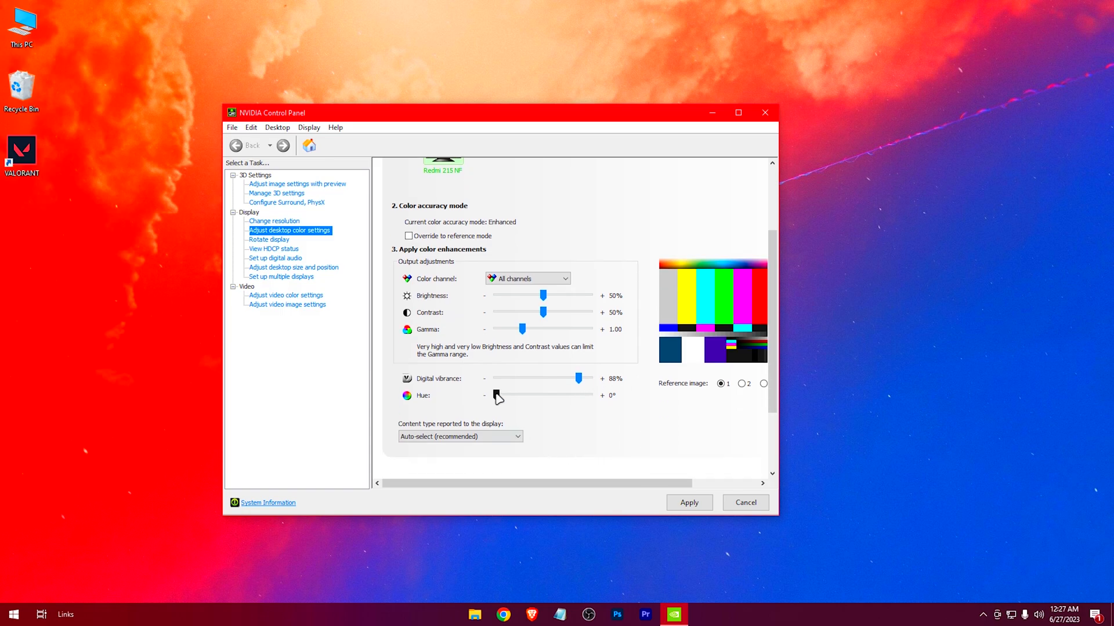
pyautogui.moveTo(498, 394); pyautogui.dragTo(586, 394)
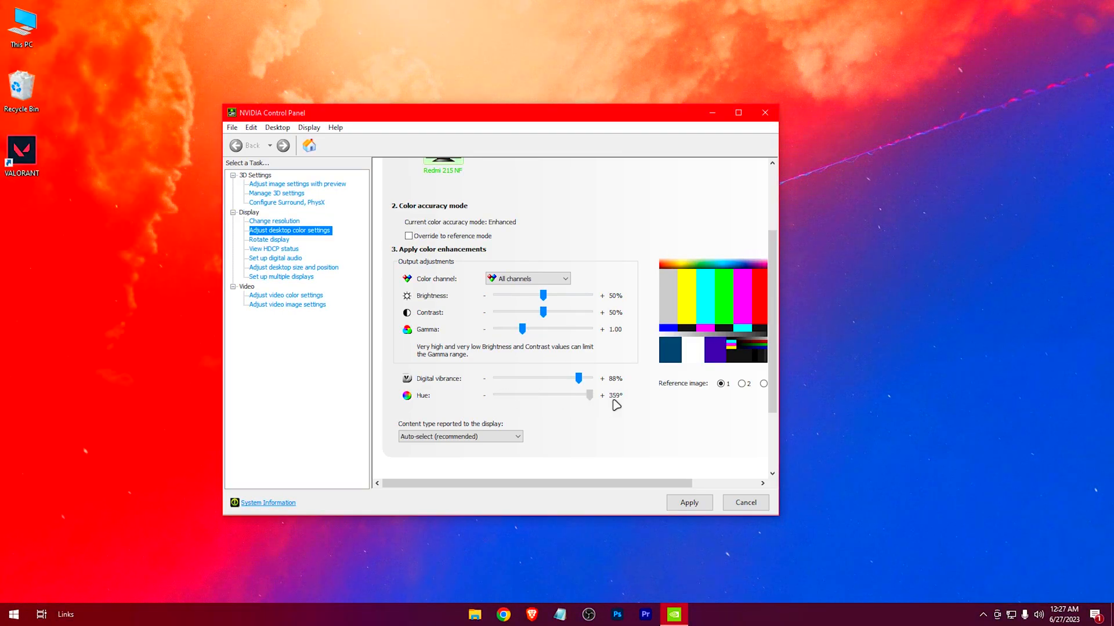
pyautogui.moveTo(582, 394); pyautogui.dragTo(495, 394)
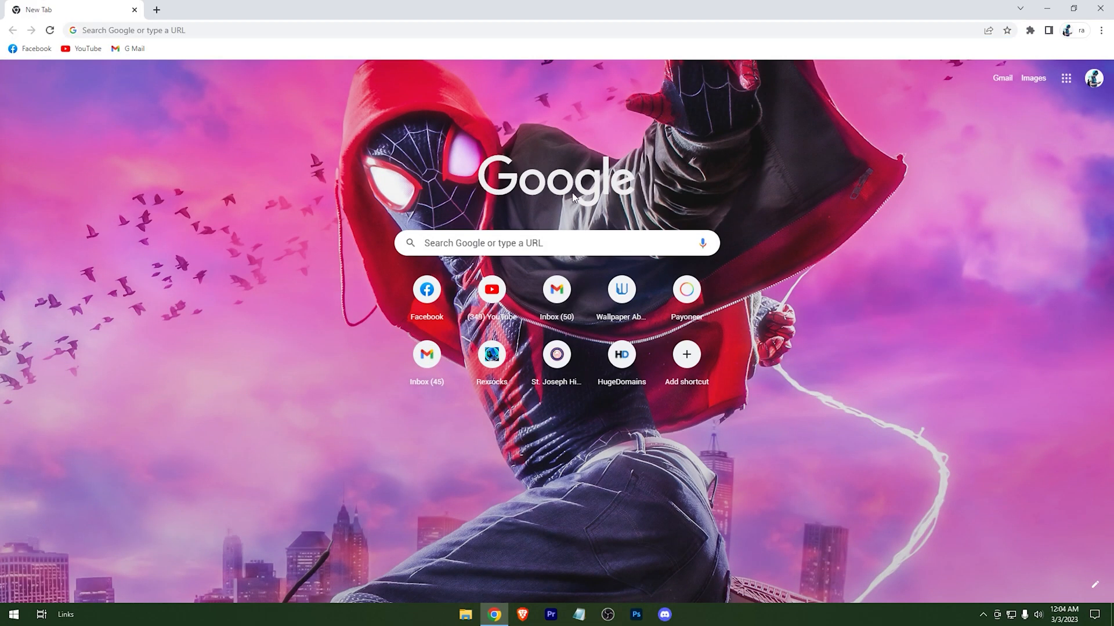
# Download the Desktop PC version of vibranceGUI from vibrancegui.com
pyautogui.click(490, 354)
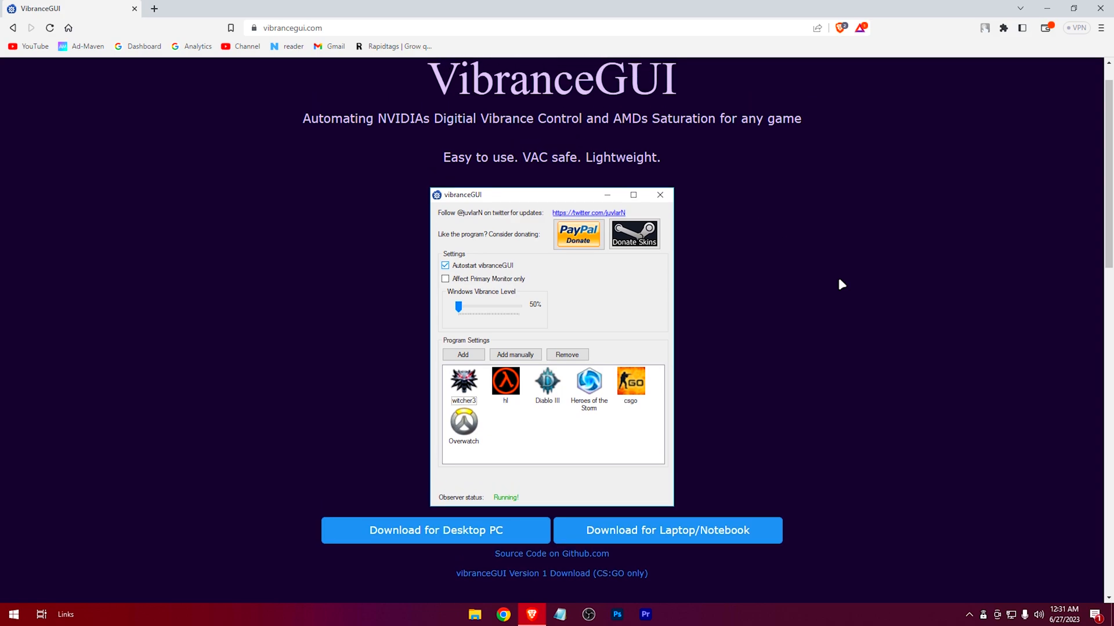
pyautogui.scroll(-3)
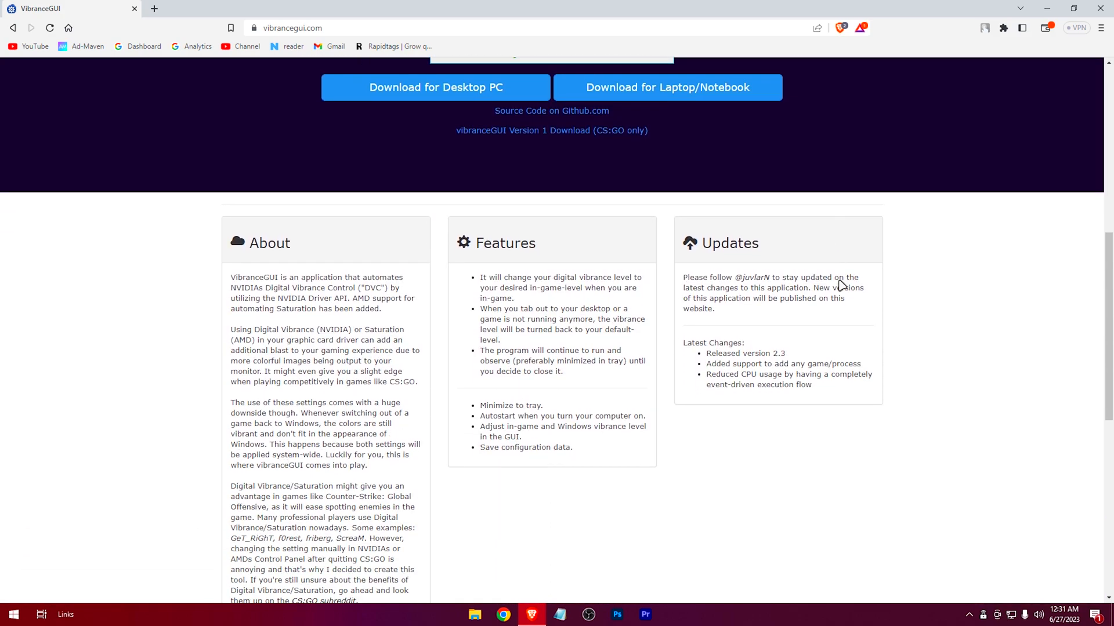
pyautogui.scroll(-3)
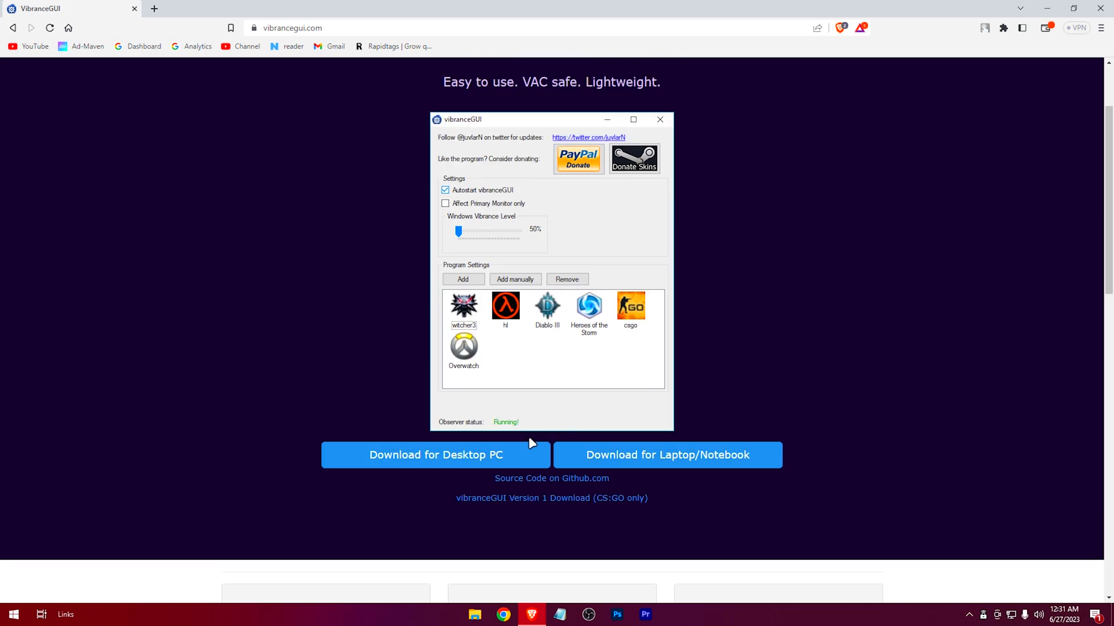
pyautogui.click(434, 455)
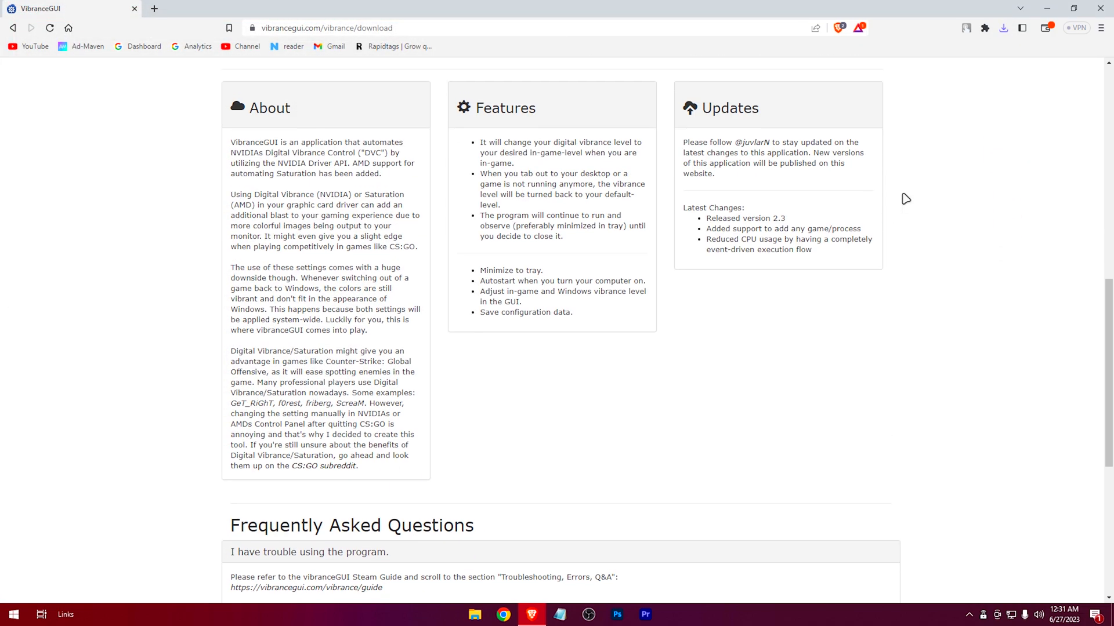
pyautogui.click(1002, 27)
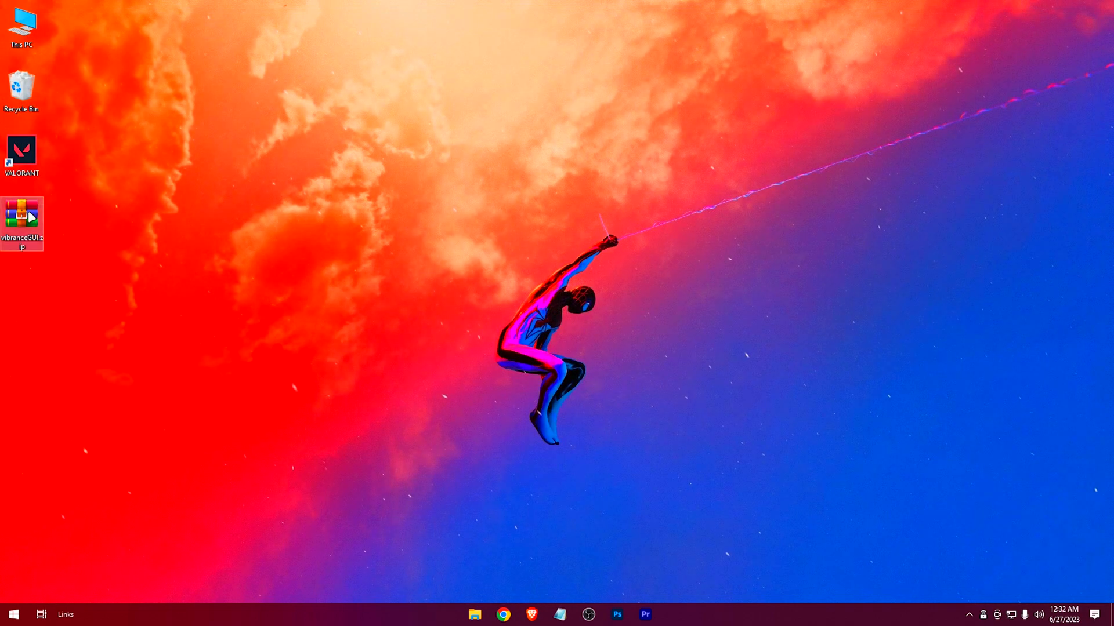
# Extract the vibranceGUI archive to the desktop, launch vibranceGUI.exe and choose Add manually
pyautogui.rightClick(21, 224)
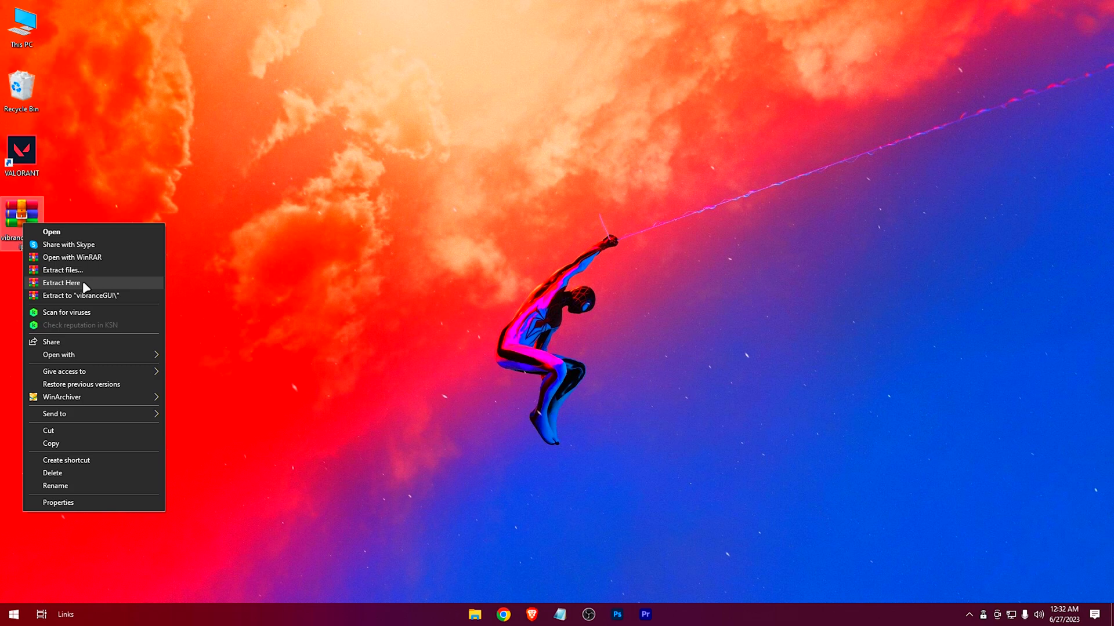
pyautogui.click(61, 283)
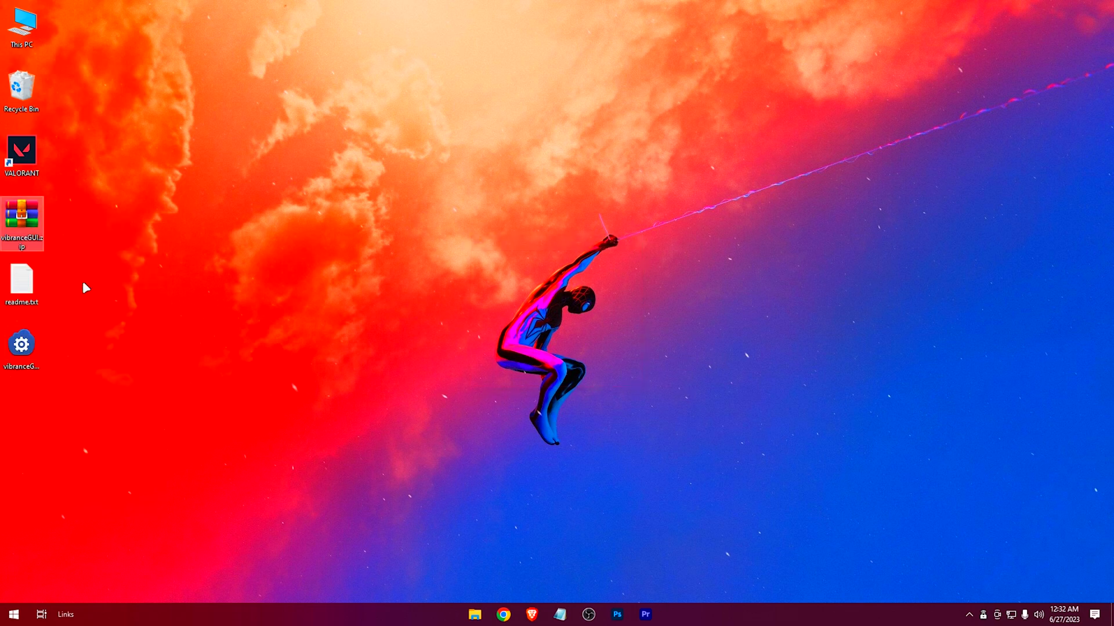
pyautogui.click(21, 345)
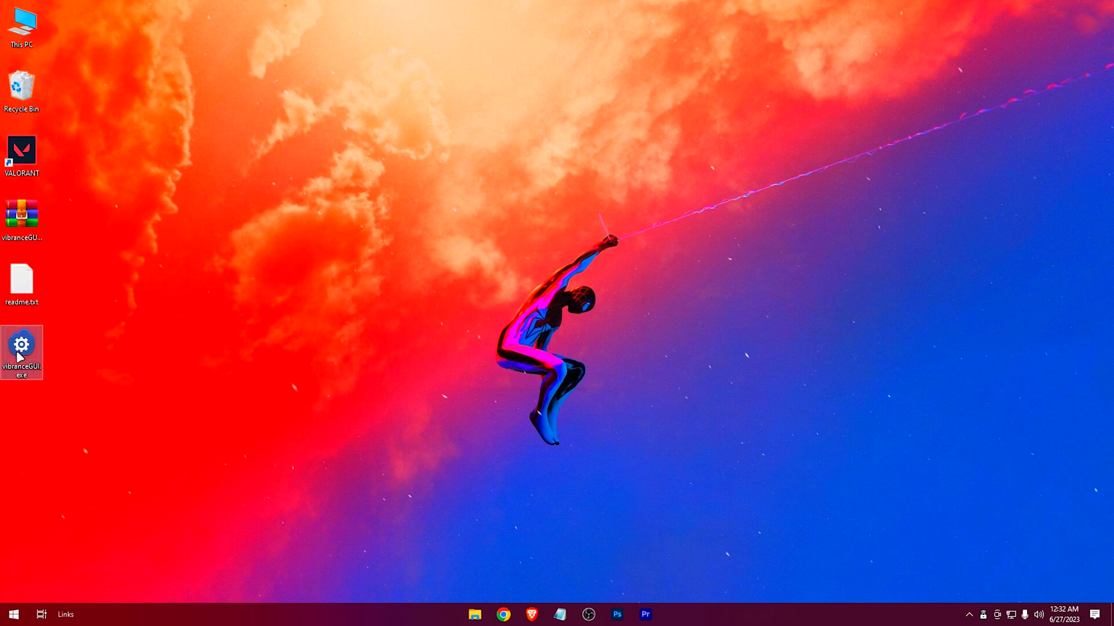
pyautogui.doubleClick(21, 348)
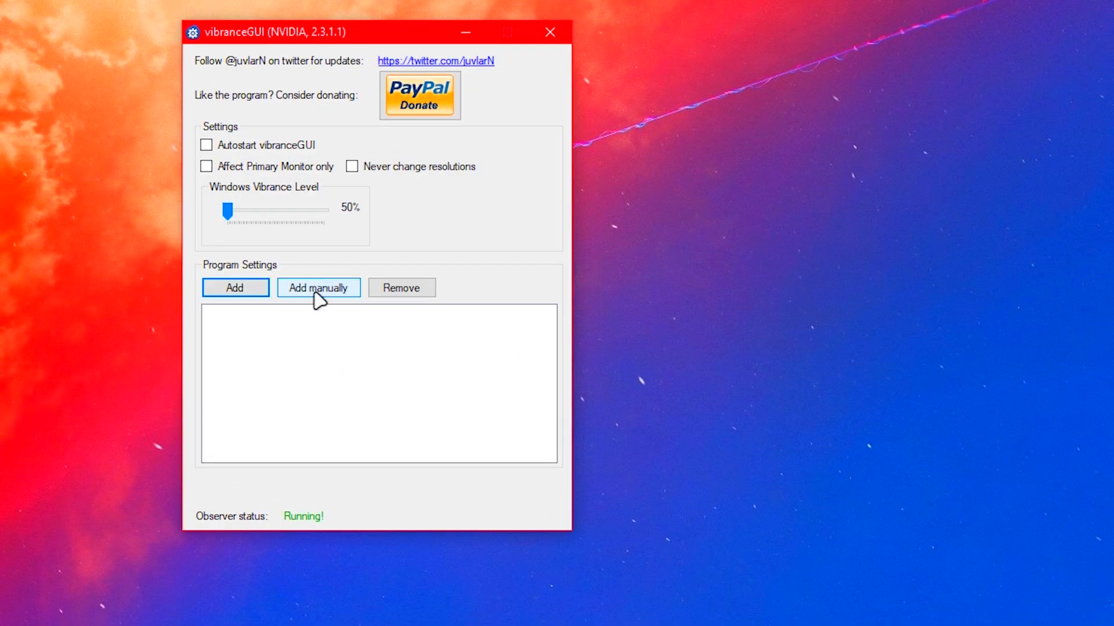
pyautogui.click(318, 287)
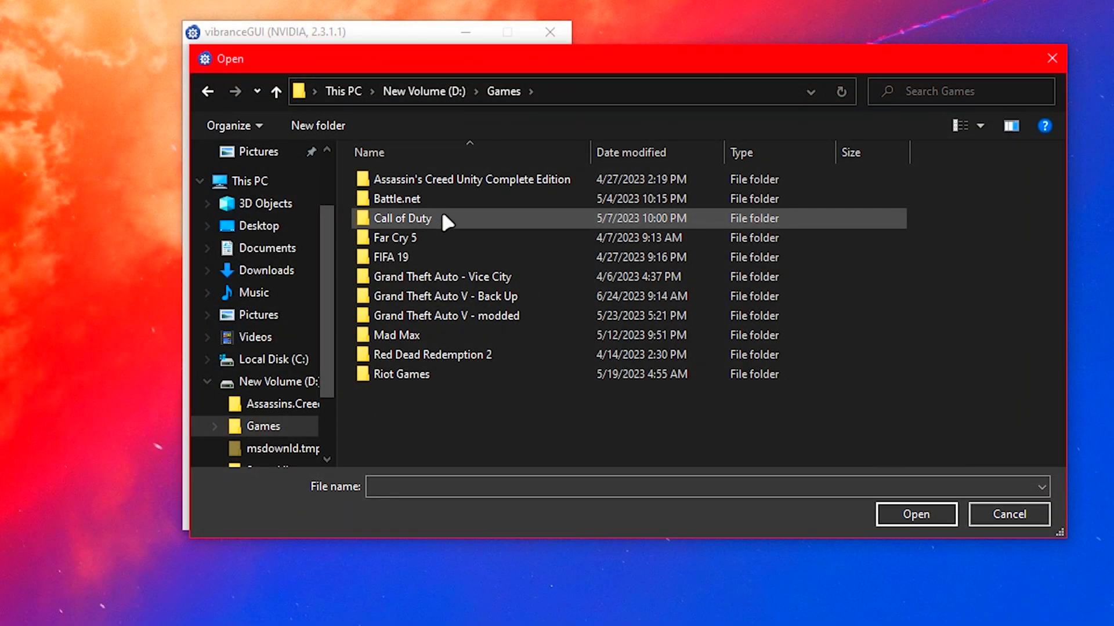
# Add VALORANT-Win64-Shipping.exe from Riot Games > VALORANT > live > ShooterGame > Binaries > Win64 as a profile
pyautogui.doubleClick(401, 373)
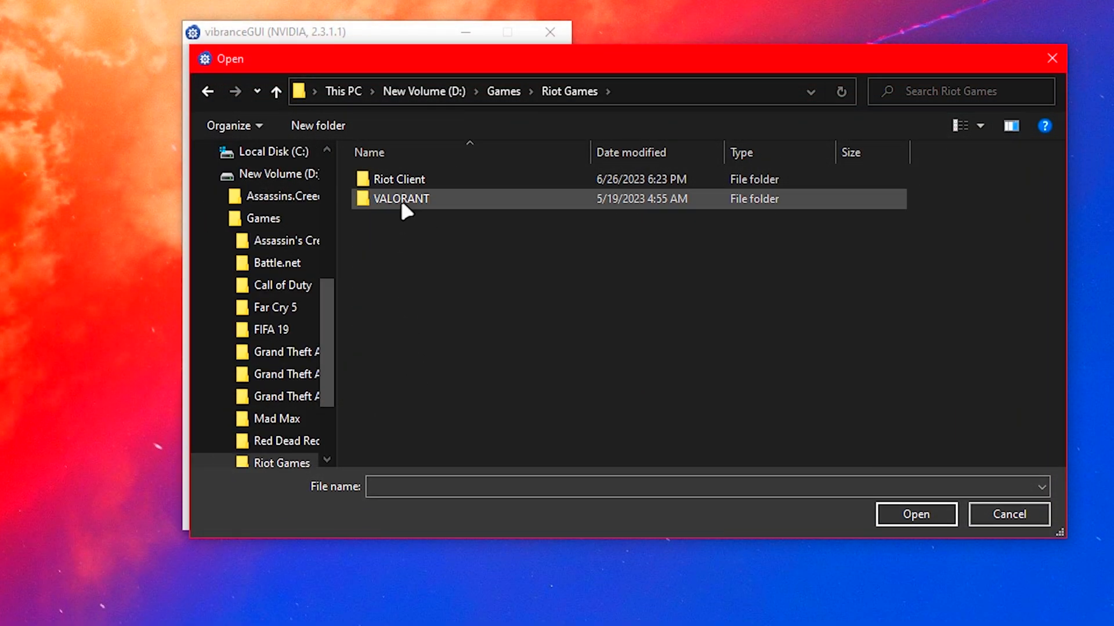
pyautogui.doubleClick(400, 199)
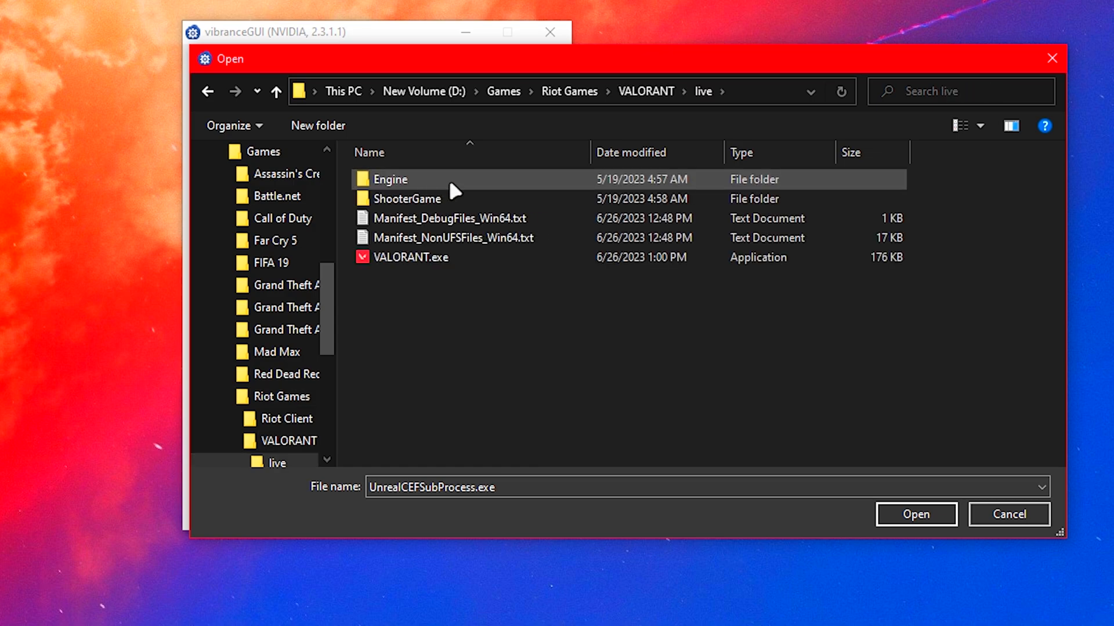
pyautogui.doubleClick(407, 198)
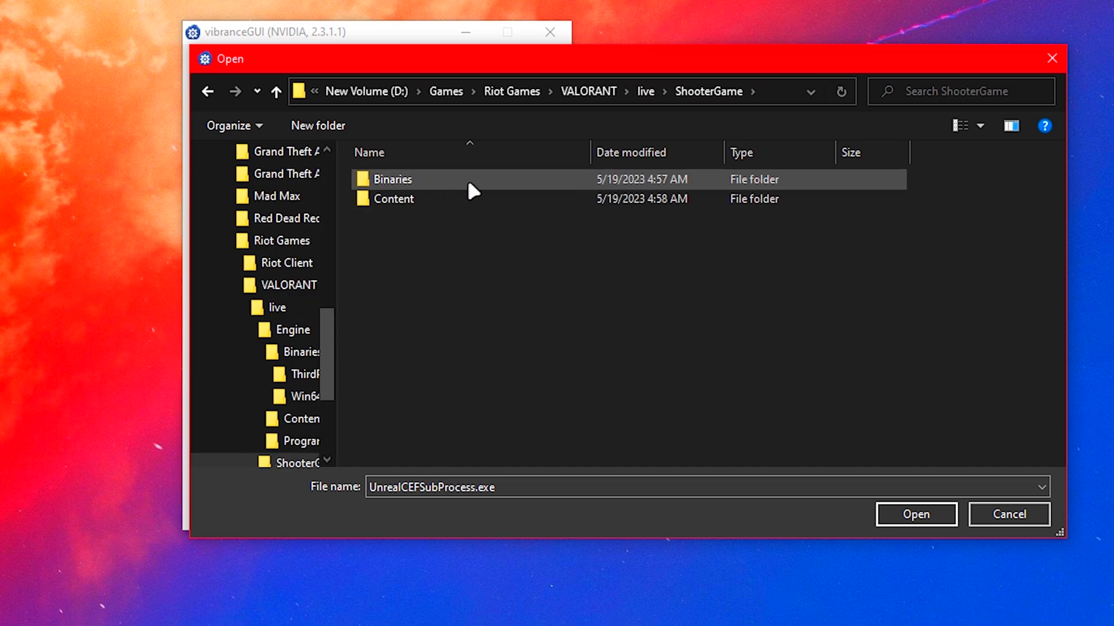
pyautogui.doubleClick(392, 179)
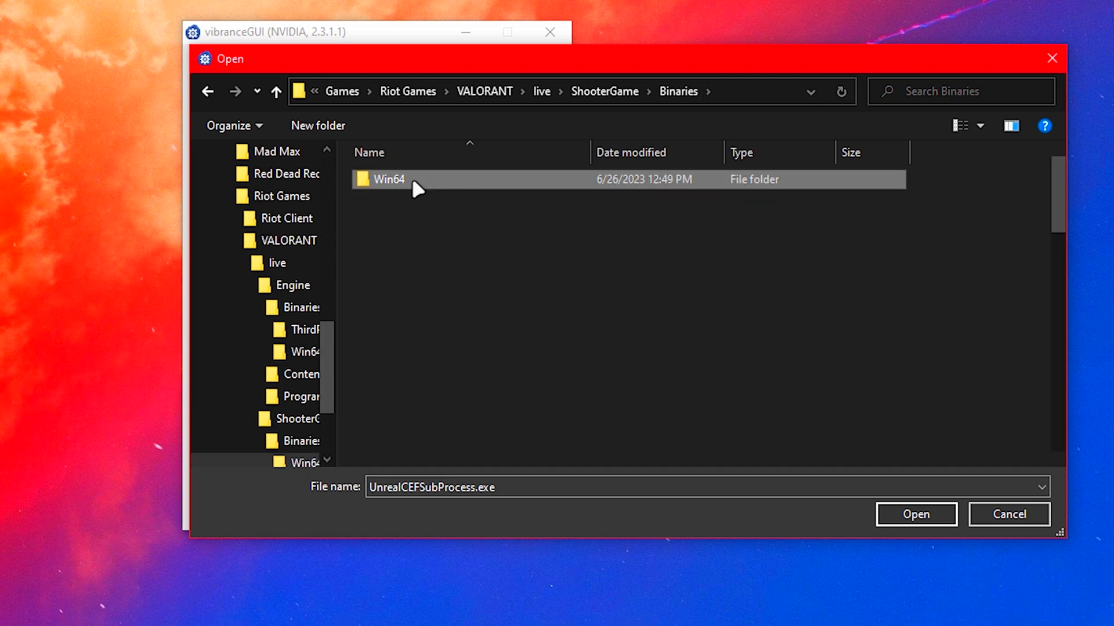
pyautogui.doubleClick(387, 179)
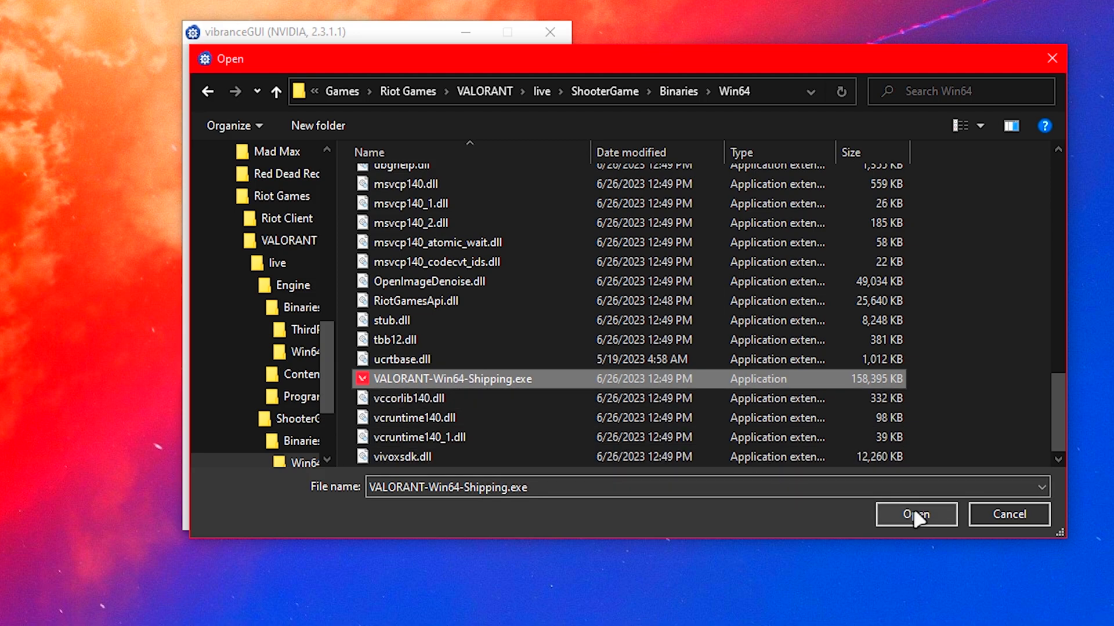
pyautogui.click(915, 514)
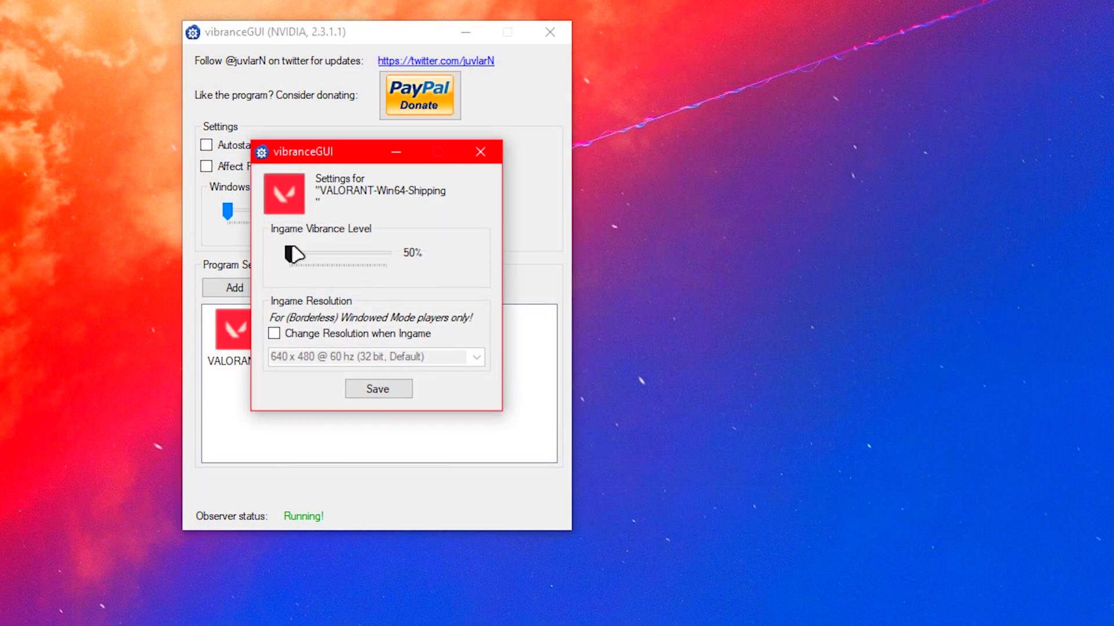
# Save the VALORANT profile with Ingame Vibrance Level at 88% and close vibranceGUI
pyautogui.moveTo(295, 254); pyautogui.dragTo(365, 254)
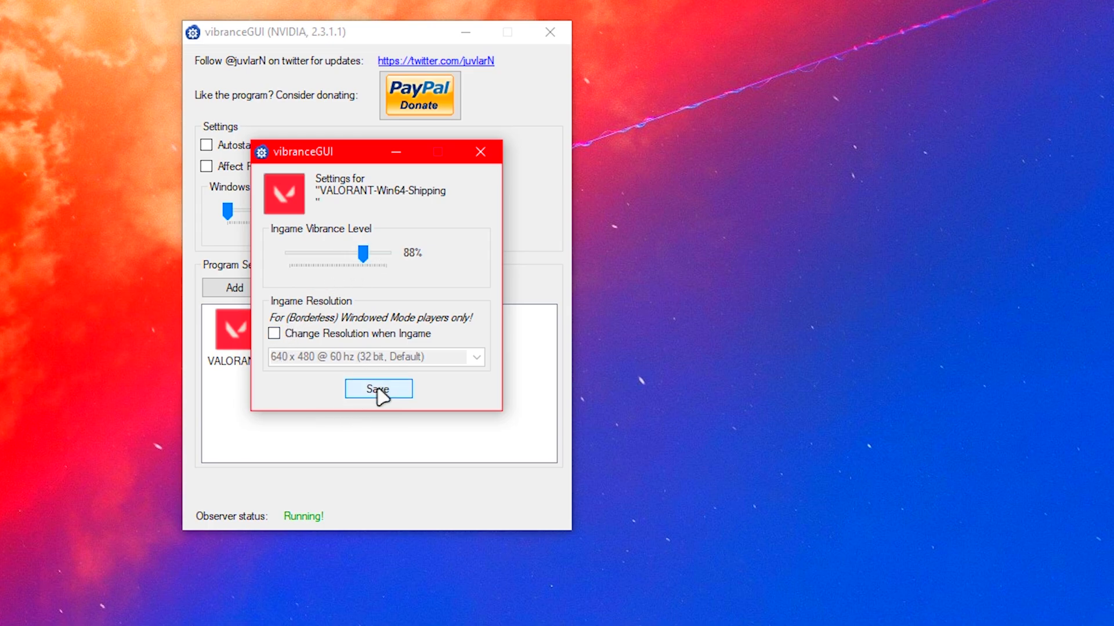
pyautogui.click(378, 388)
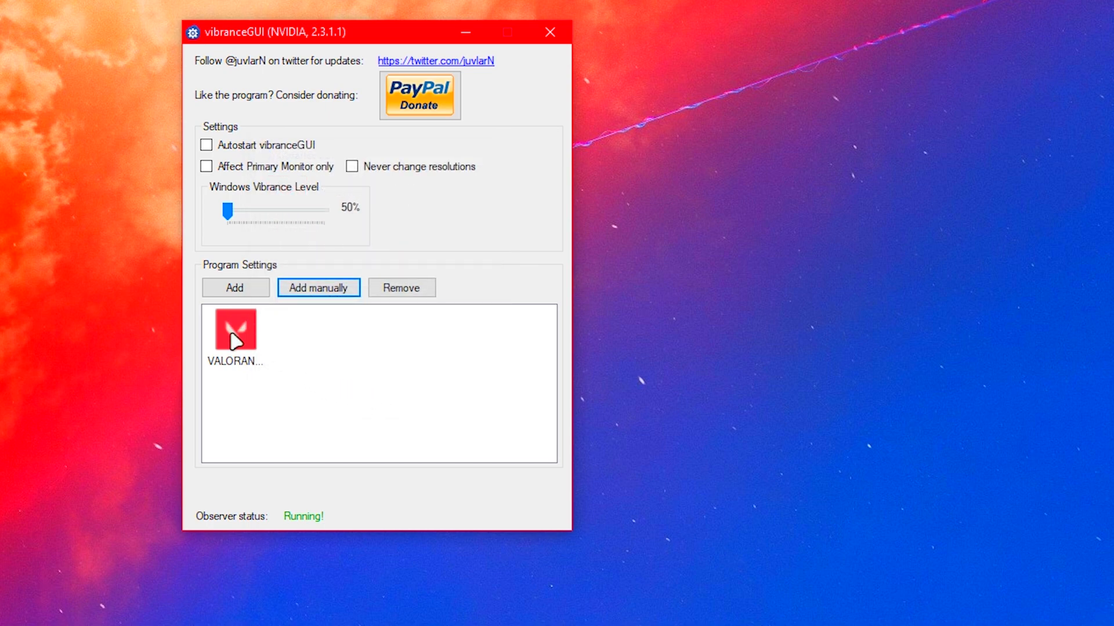
pyautogui.moveTo(238, 223)
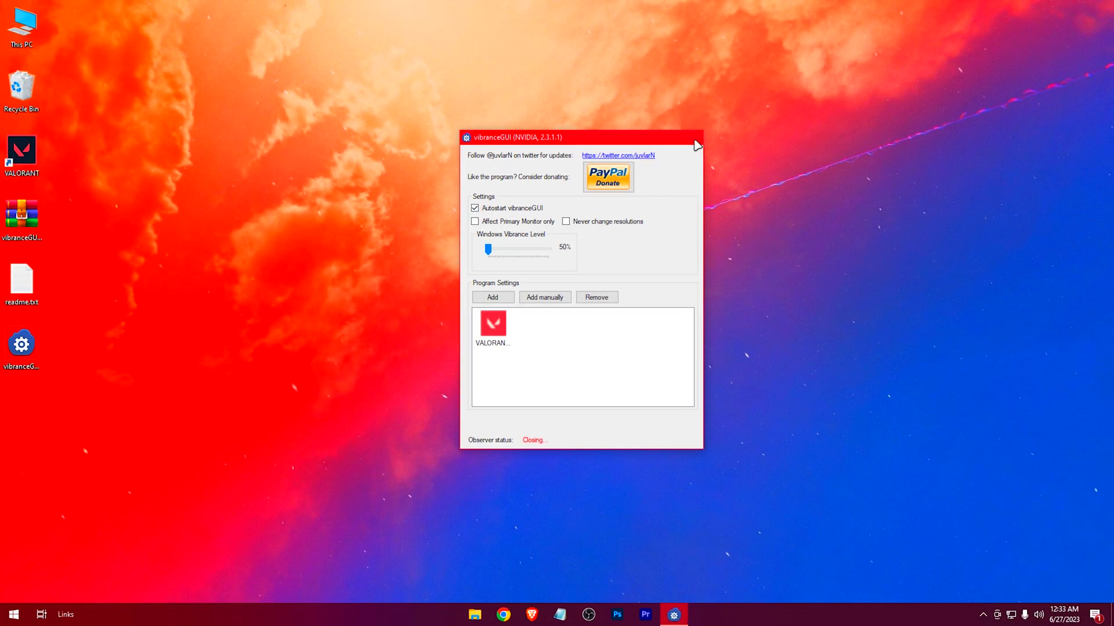
pyautogui.click(696, 137)
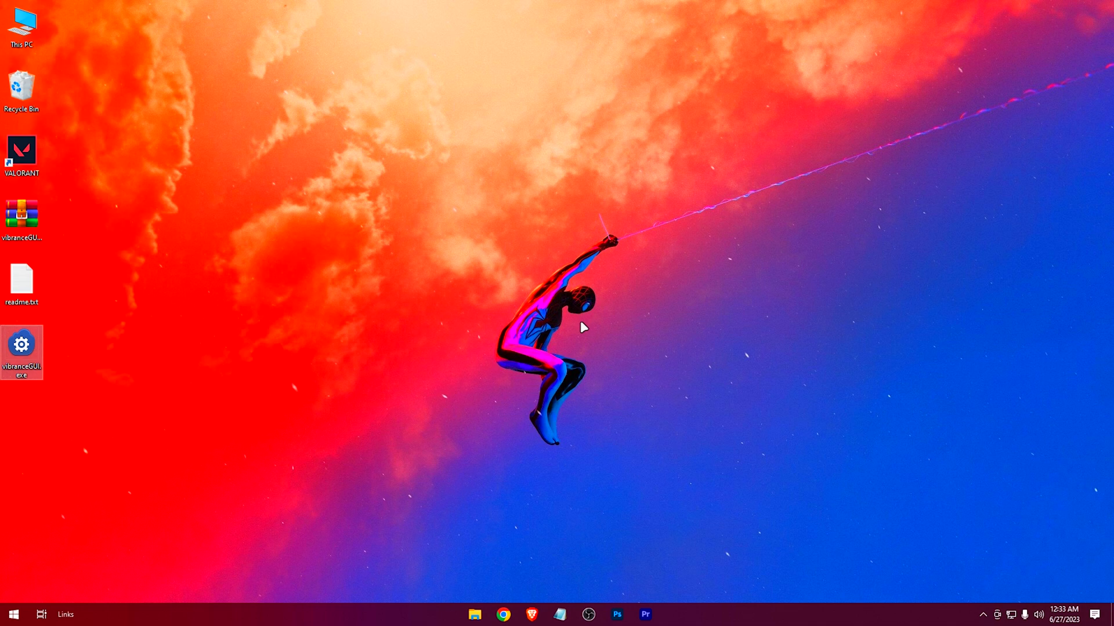